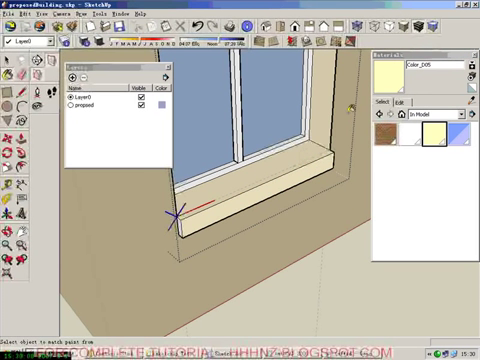
Make the floor geometry a component so copies can be stacked into storeys.
drag(280, 180, 260, 160)
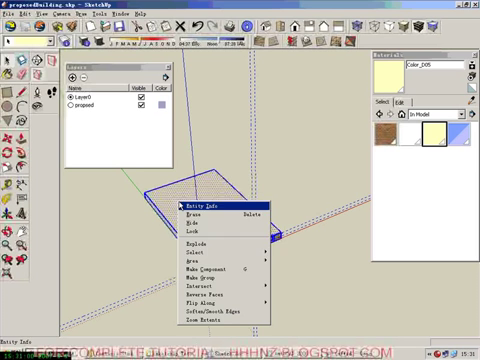
click(204, 258)
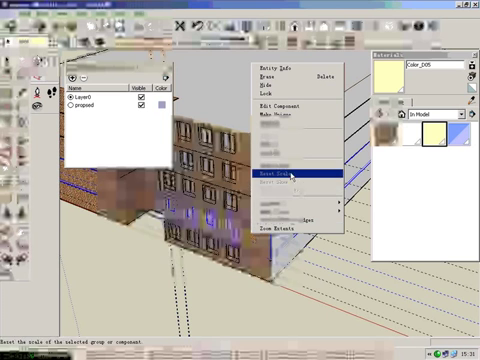
Name the upper-floor component 'Typical' in its Entity Info.
click(286, 176)
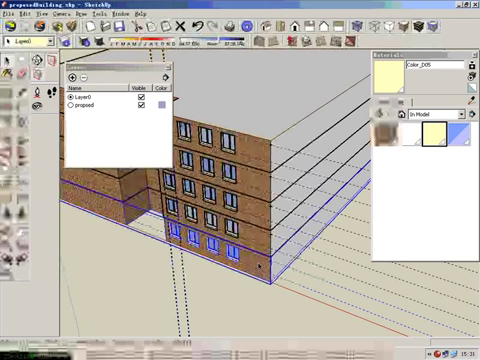
right_click(300, 200)
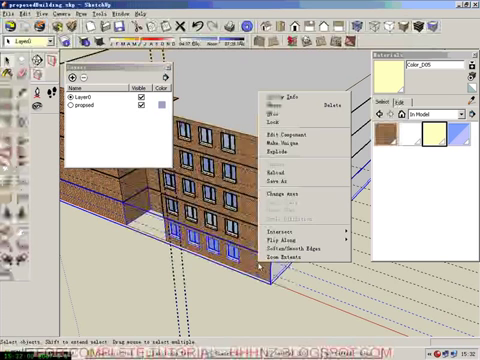
click(288, 100)
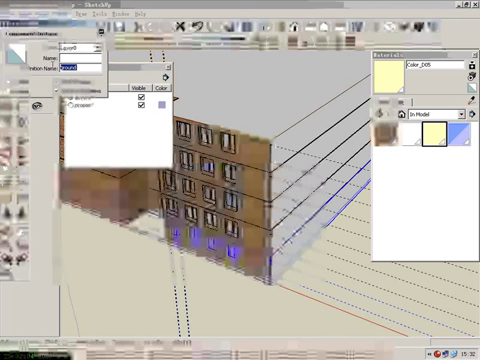
text(Typical)
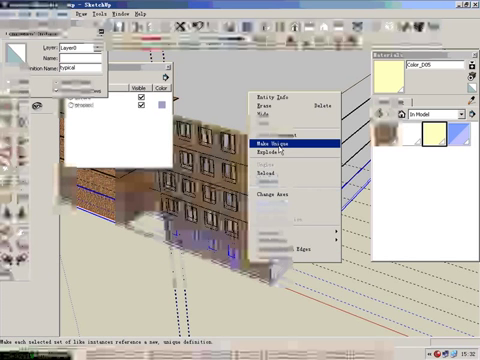
Make the ground-floor instance unique from the typical floors.
click(268, 146)
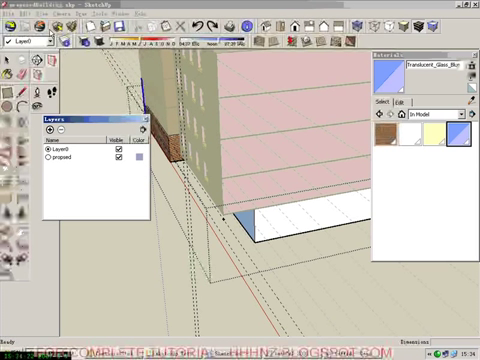
Adjust the model's display options from the View menu before drawing the column base.
click(28, 12)
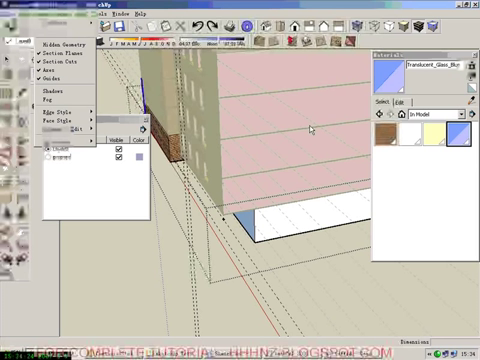
mouse_move(104, 120)
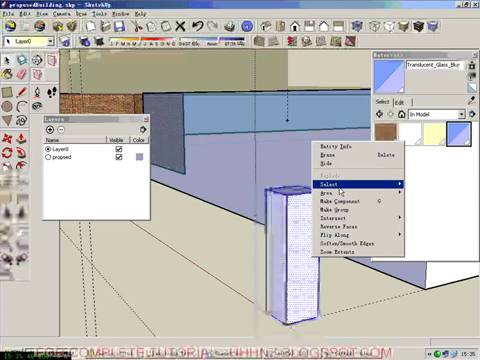
Group the new column's geometry into a single object.
click(320, 188)
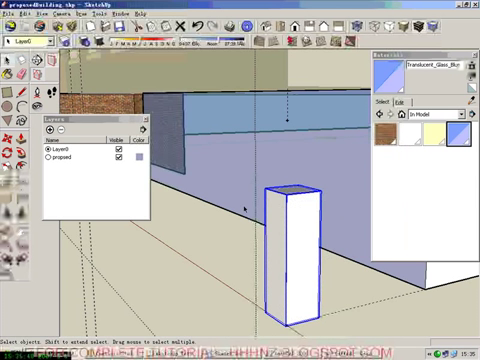